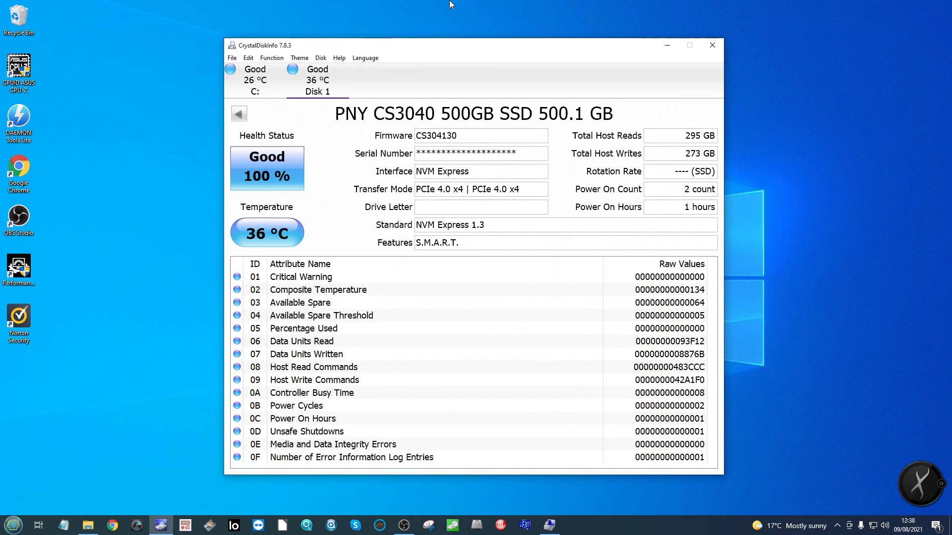
Step: Switch to the taskbar app after reviewing Disk 1's Good 100% health and 36 °C temperature
left_click(86, 525)
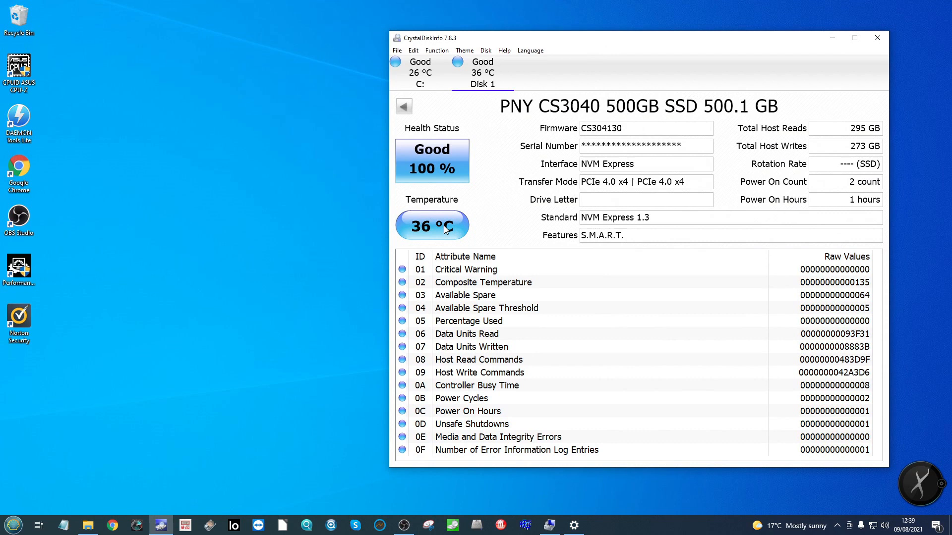
mouse_move(371, 478)
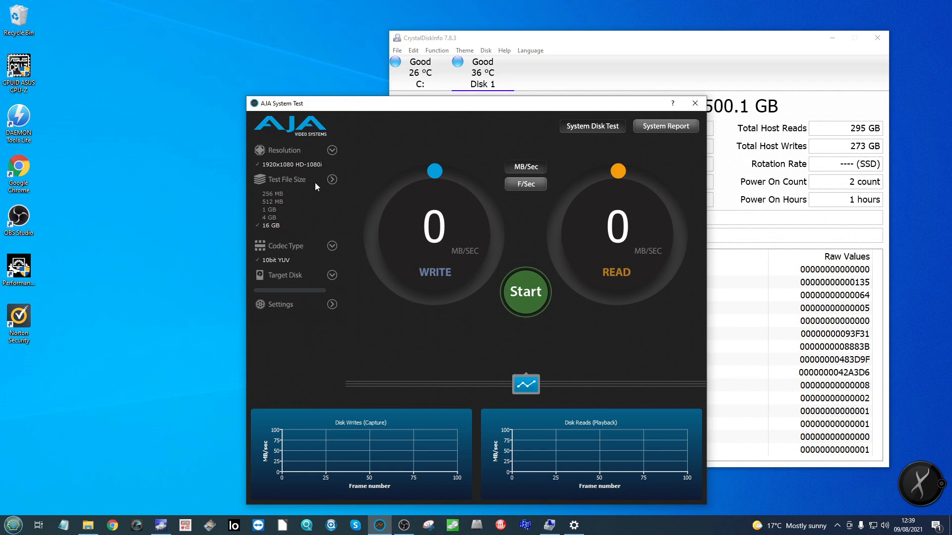
Step: Run the 1 GB AJA disk test, then stop it at about 474 MB/s write, 507 MB/s read
left_click(525, 292)
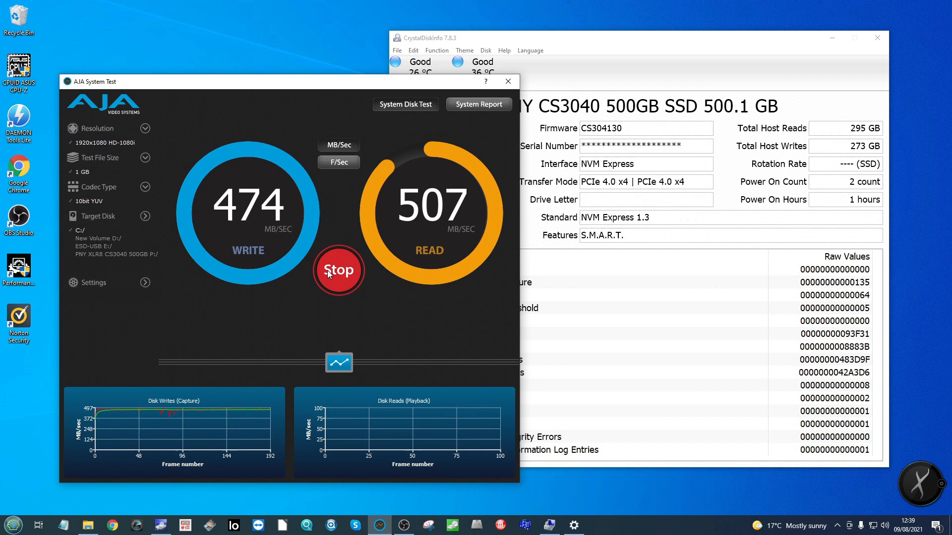
left_click(338, 270)
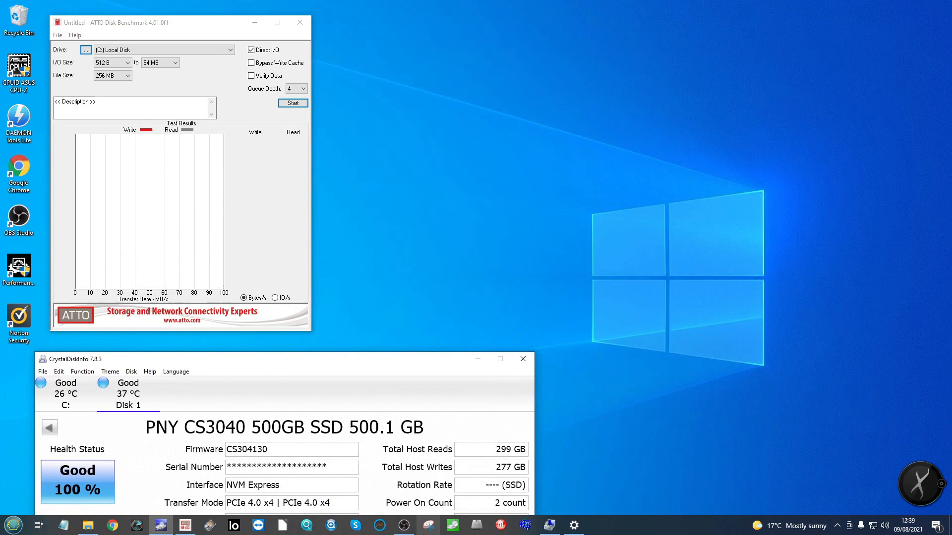
Step: Bring up CrystalDiskMark and AS SSD Benchmark from the taskbar beside ATTO
left_click(451, 526)
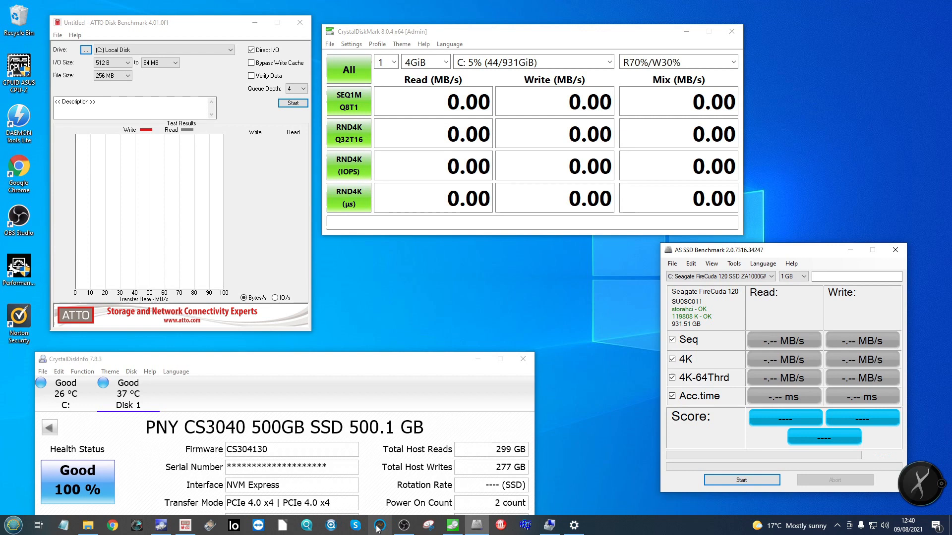
mouse_move(521, 127)
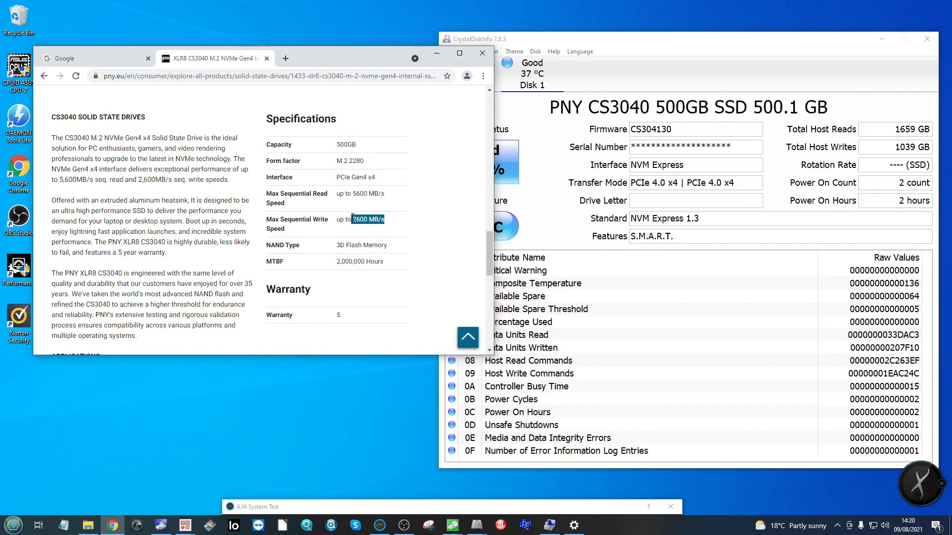
scroll("up", 3)
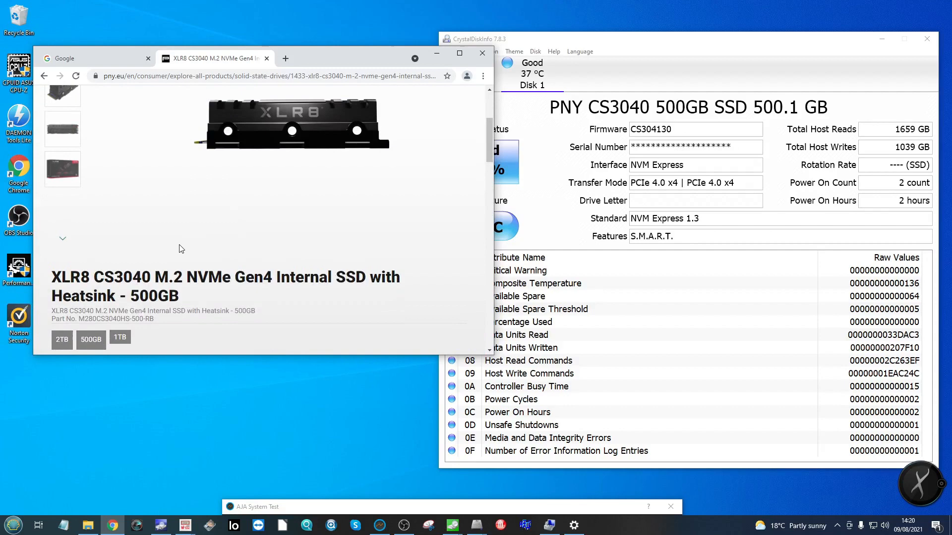
scroll("down", 3)
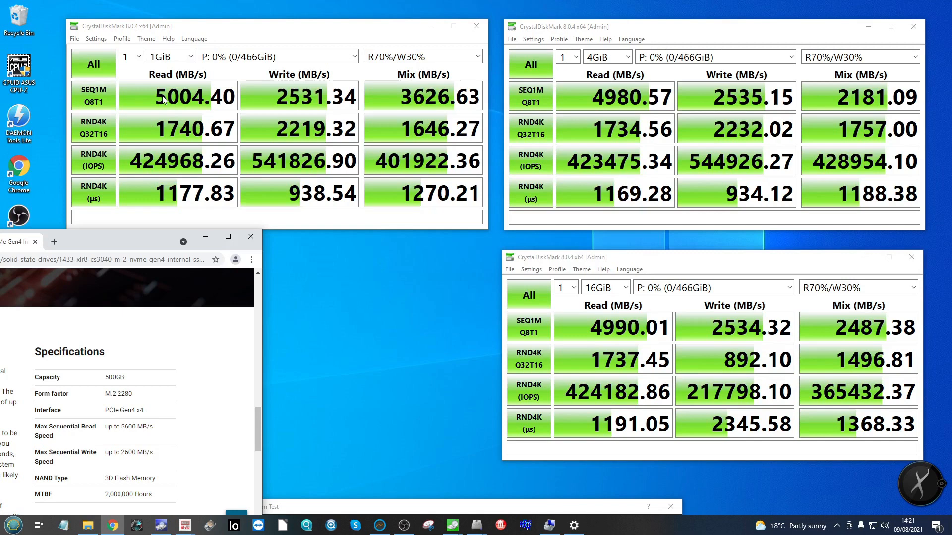
Step: Switch to another window from the taskbar after comparing the 1GiB, 4GiB and 16GiB results
left_click(87, 526)
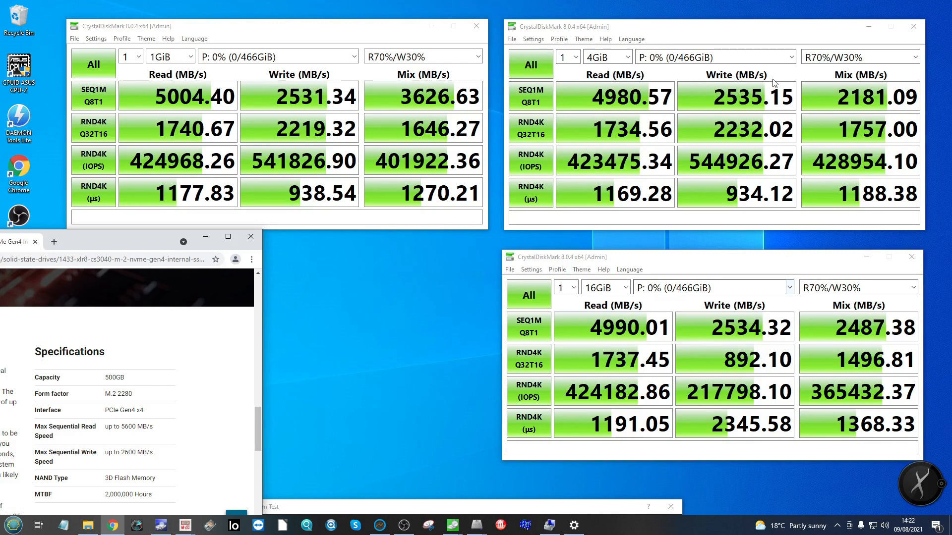
mouse_move(233, 389)
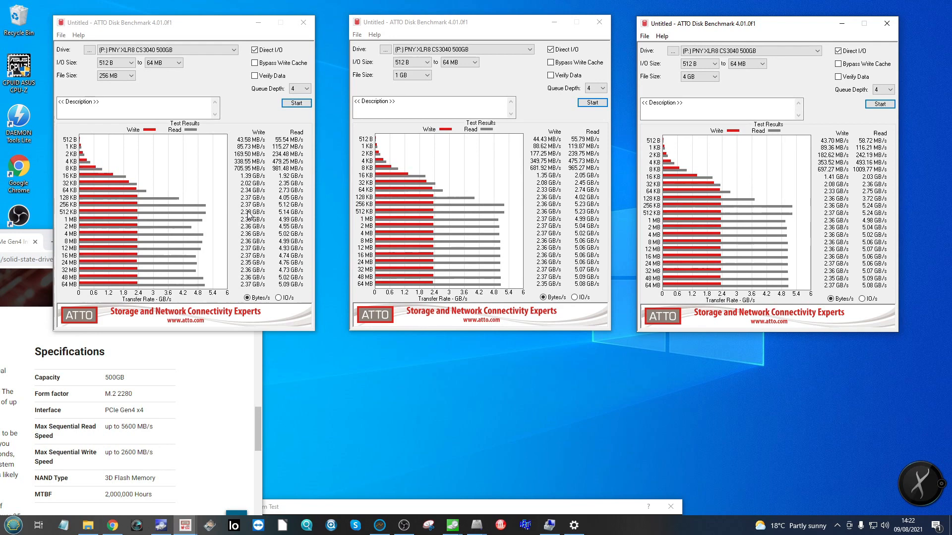
mouse_move(282, 221)
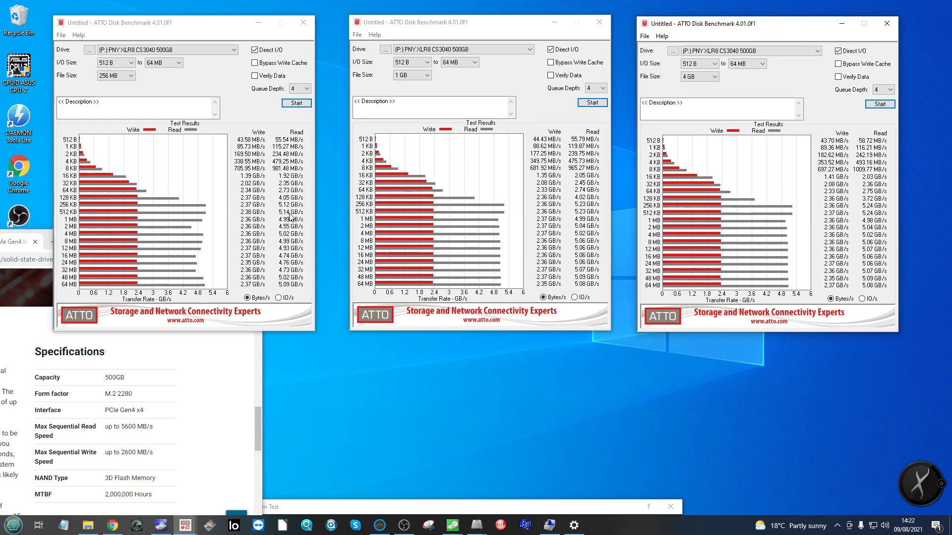
mouse_move(871, 208)
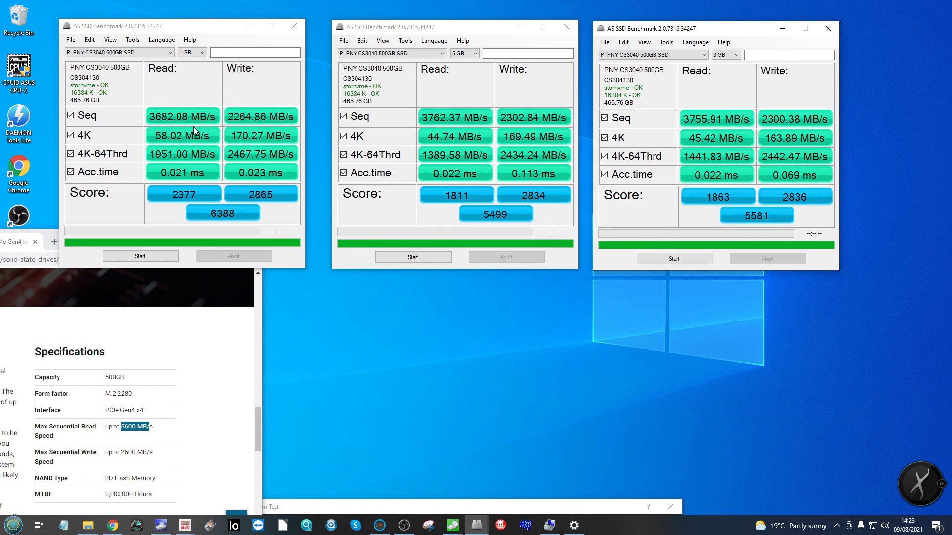
mouse_move(519, 91)
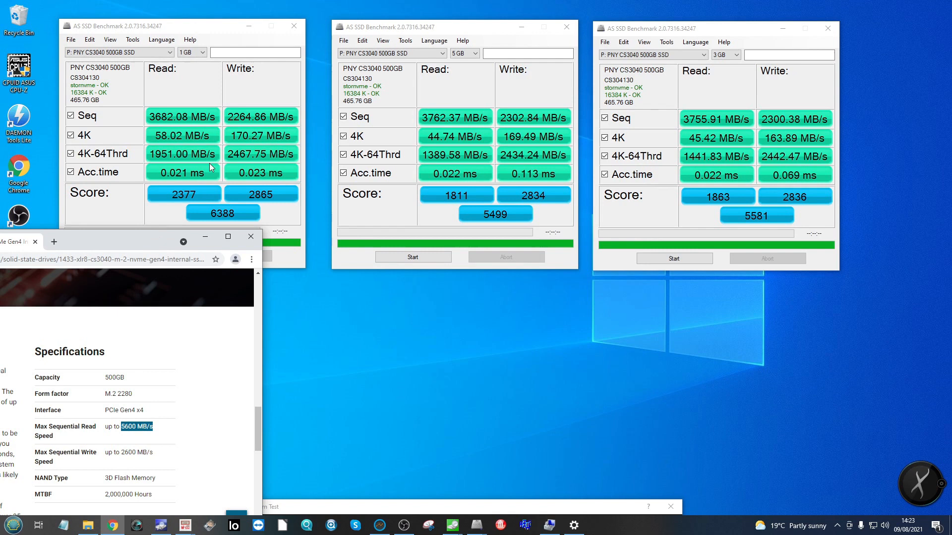
mouse_move(383, 511)
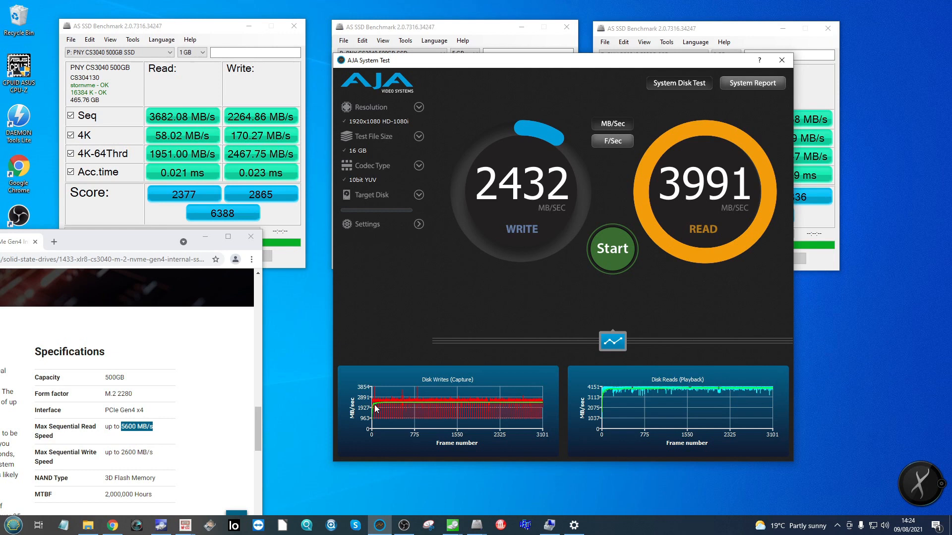
mouse_move(392, 405)
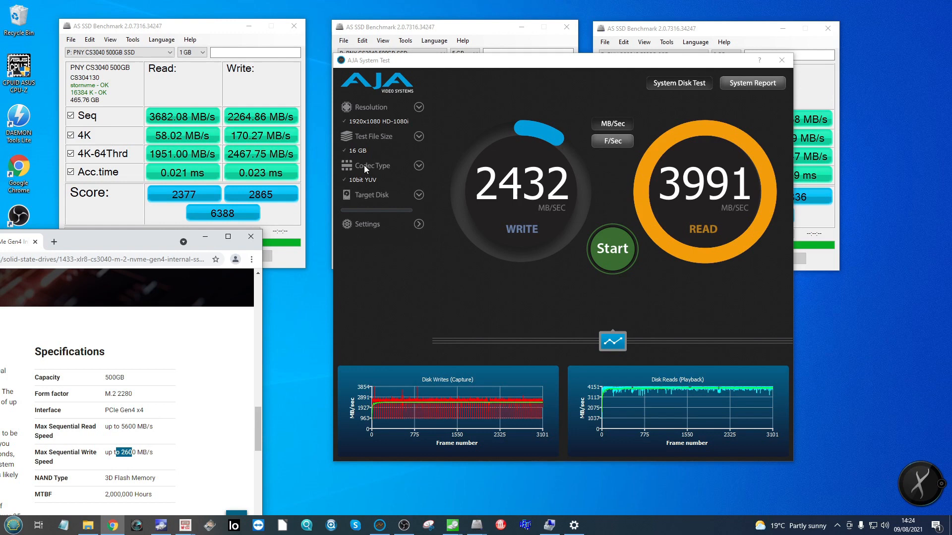
mouse_move(598, 393)
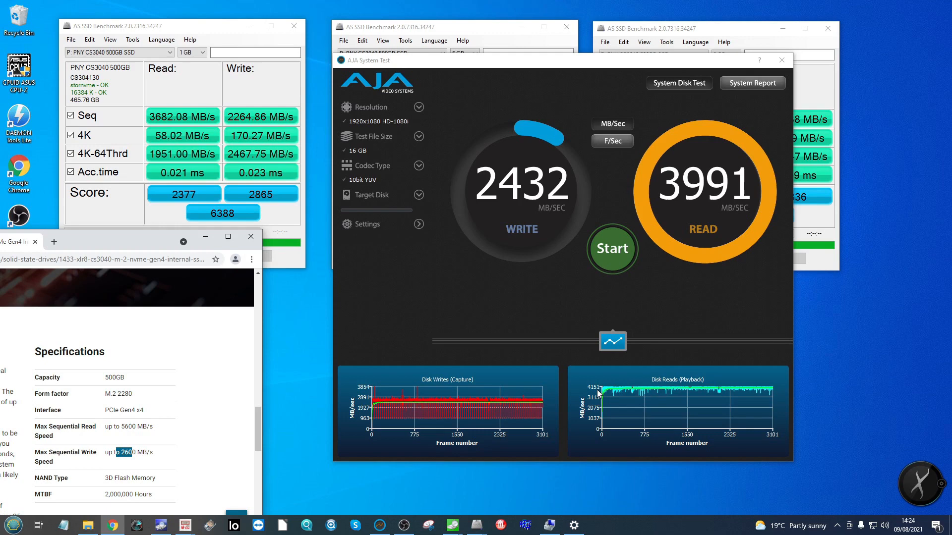
Step: Open the saved AJA 1 GB graph screenshot in Photos from the taskbar
left_click(87, 525)
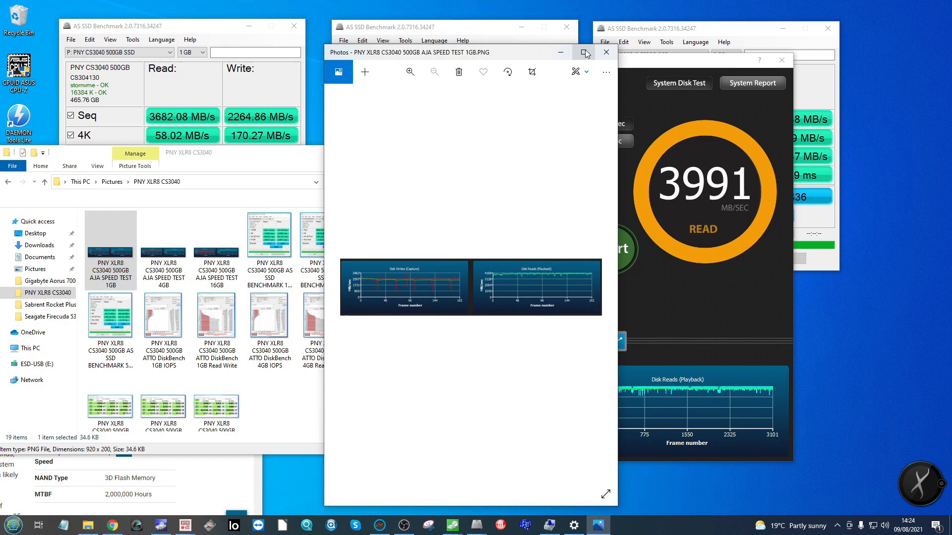
Step: Maximize Photos, step to the 4 GB AJA screenshot and zoom in, then close Photos
left_click(584, 52)
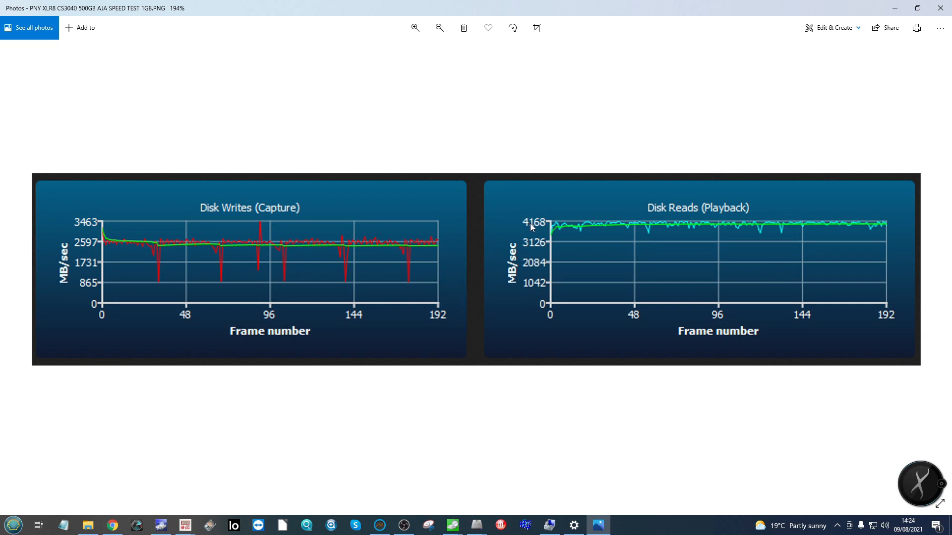
mouse_move(261, 246)
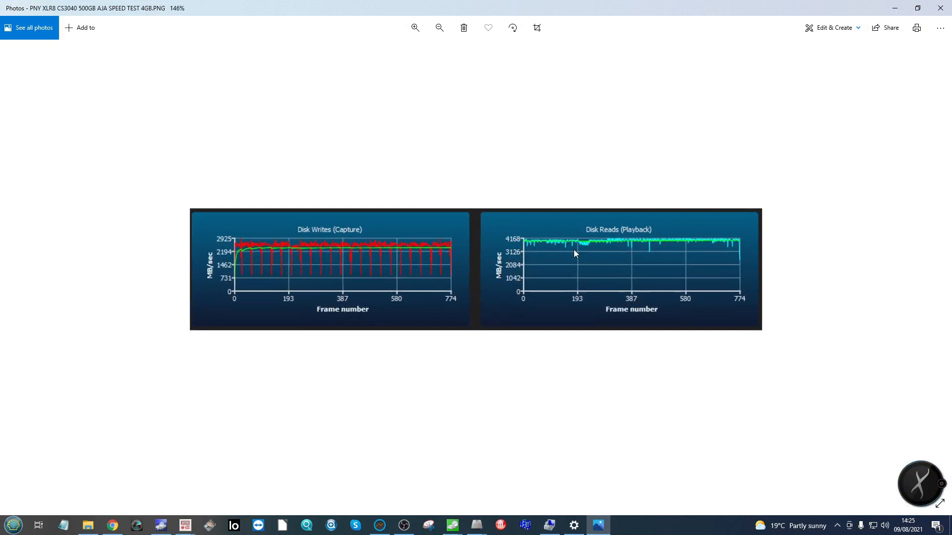
left_click(414, 28)
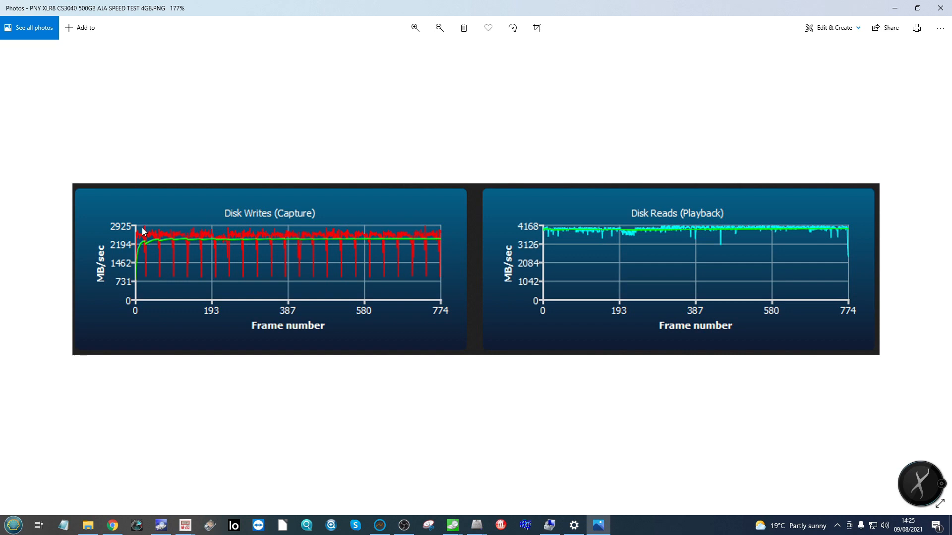
left_click(438, 29)
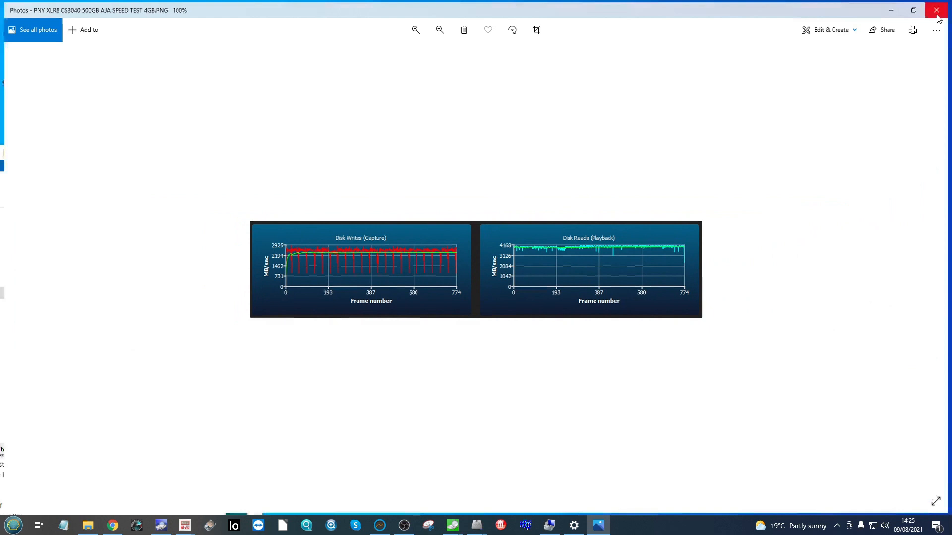
left_click(936, 10)
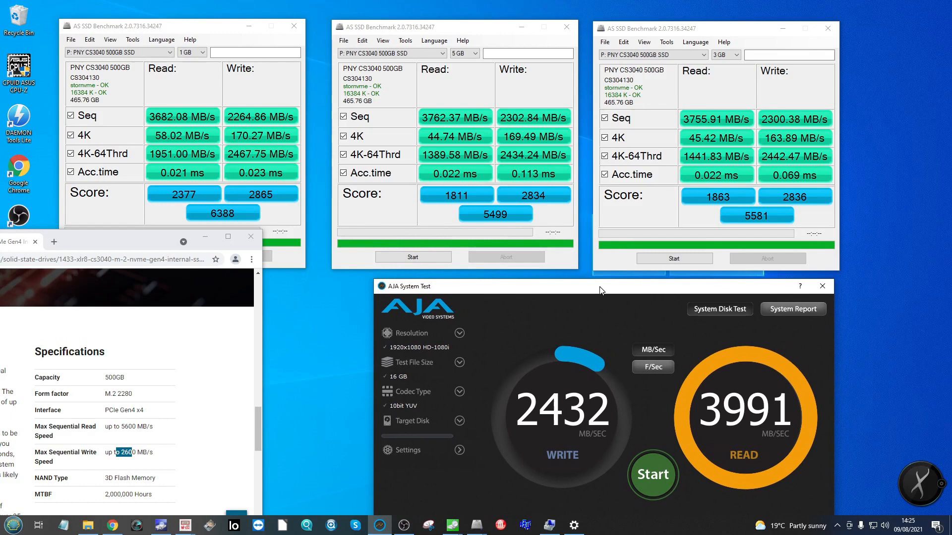